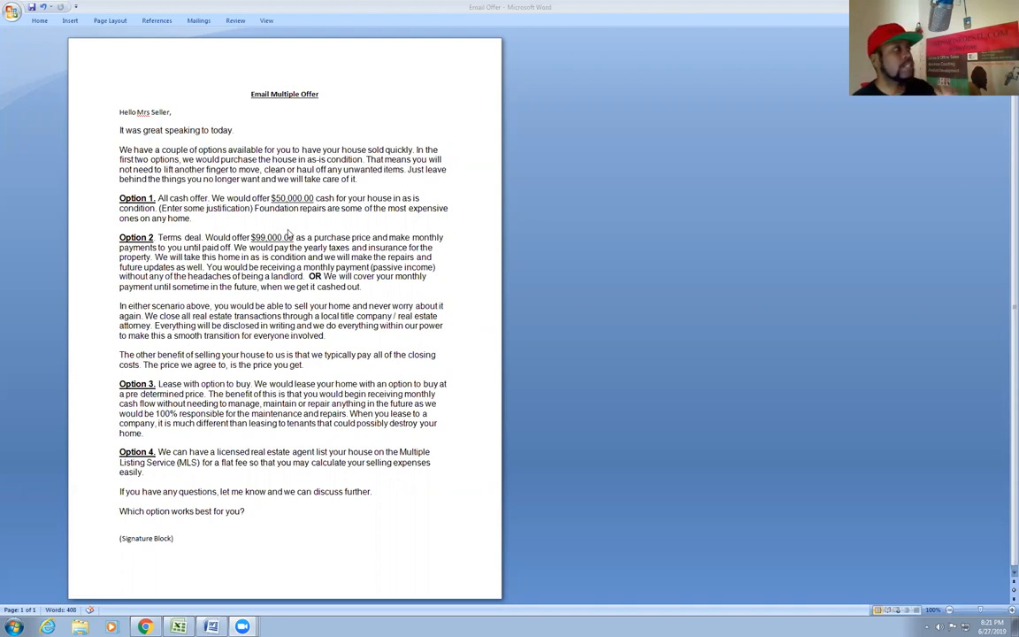
mouse_move(274, 167)
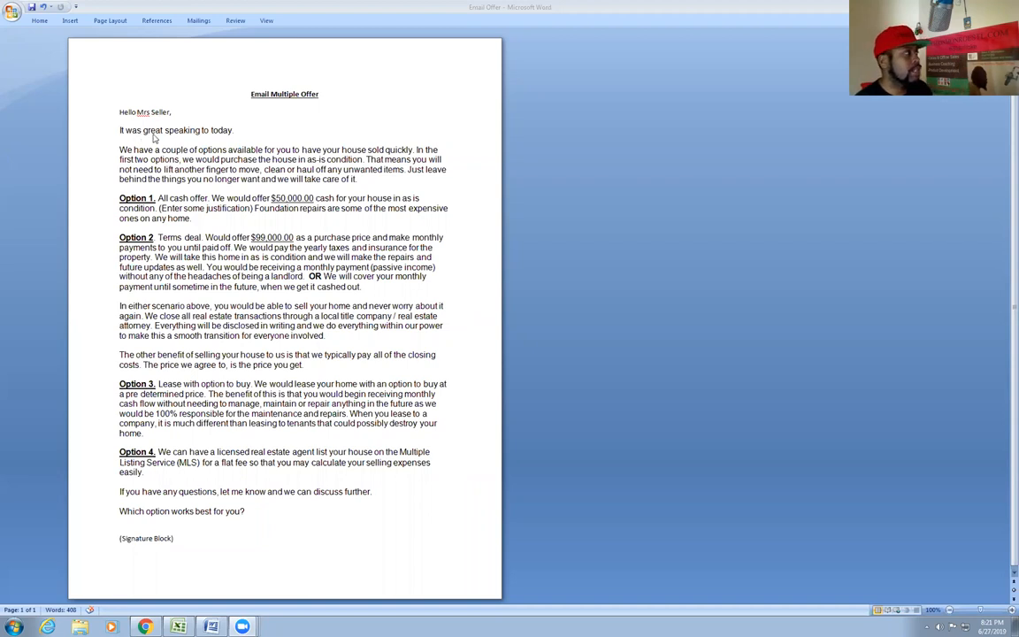
mouse_move(167, 160)
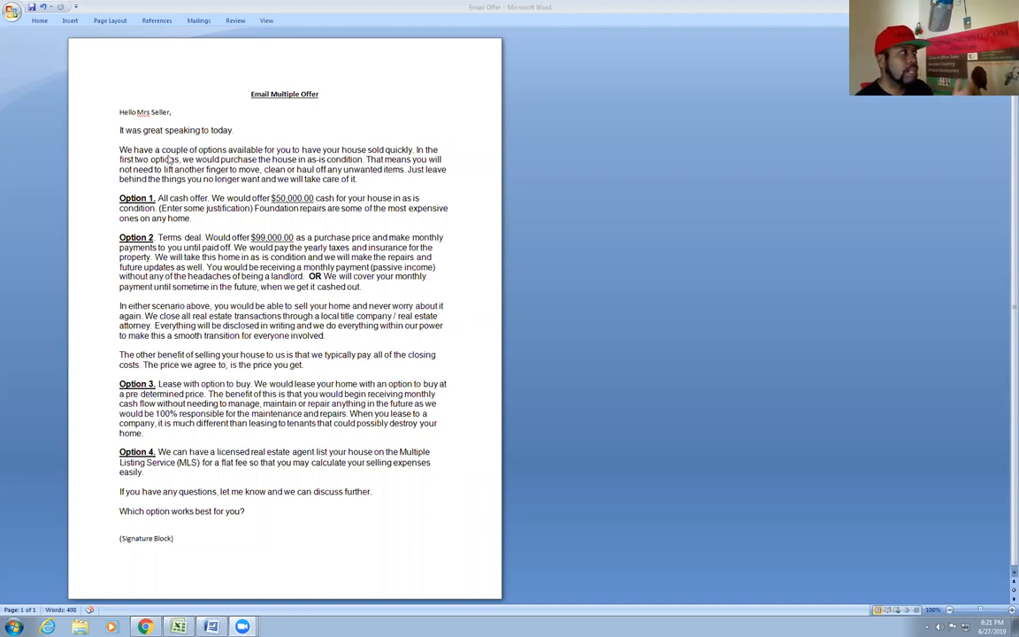
mouse_move(298, 186)
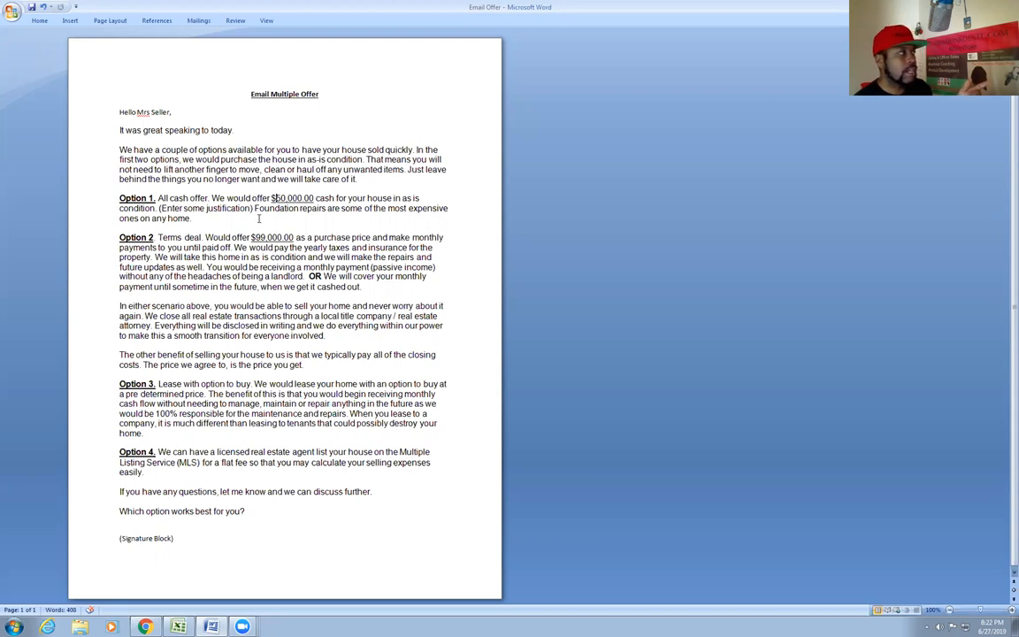
drag(254, 208, 201, 218)
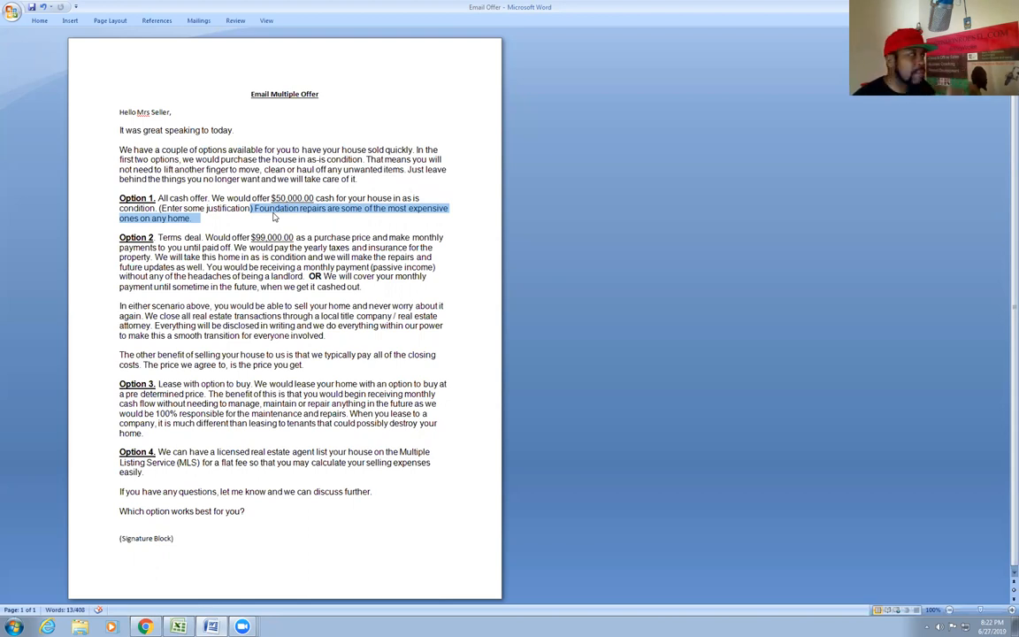
click(183, 240)
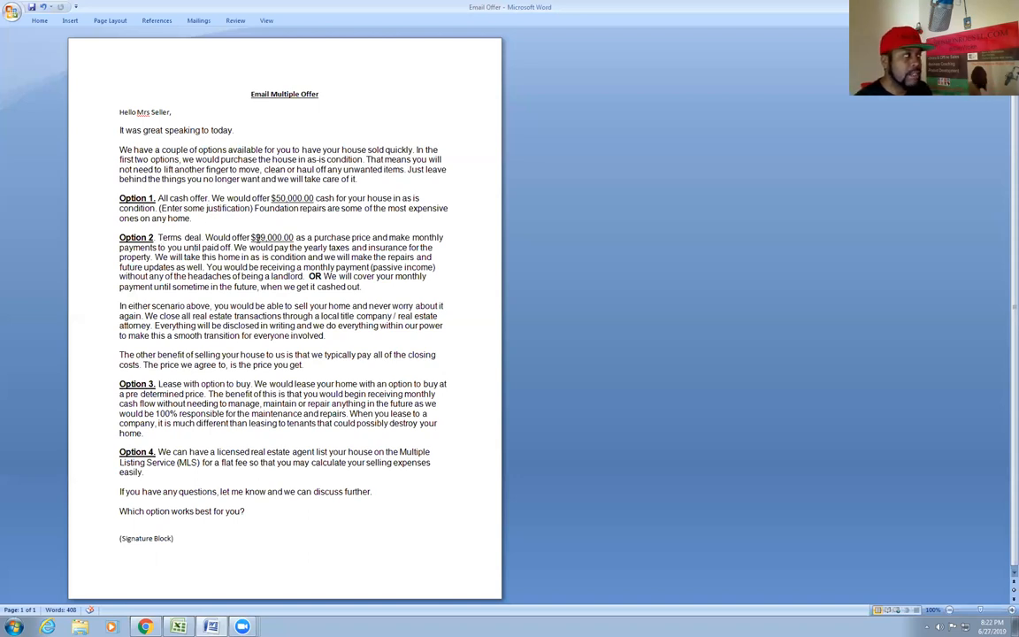
double_click(281, 235)
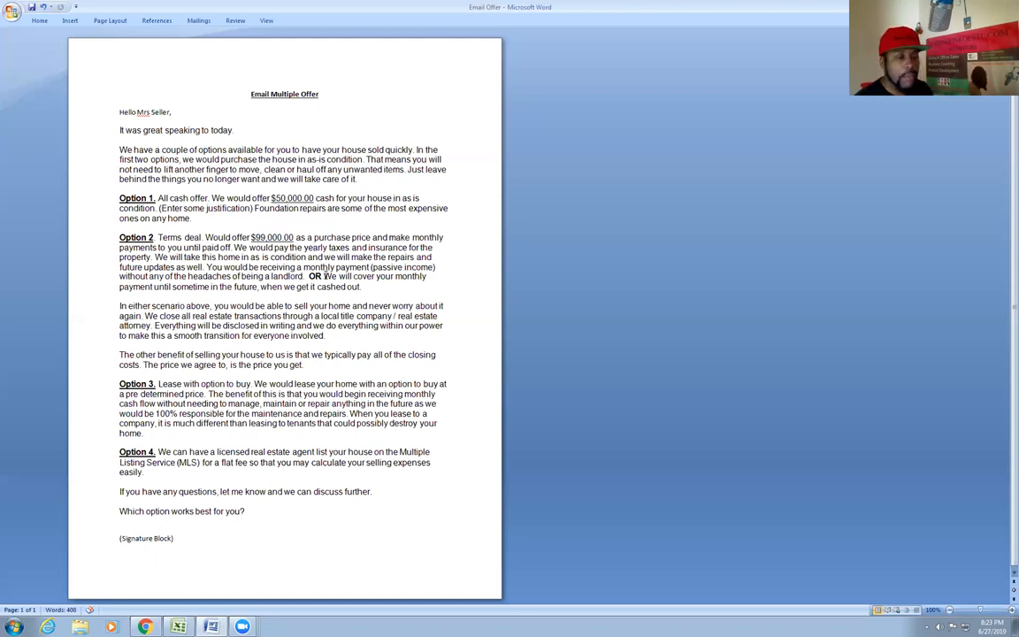
drag(325, 276, 352, 275)
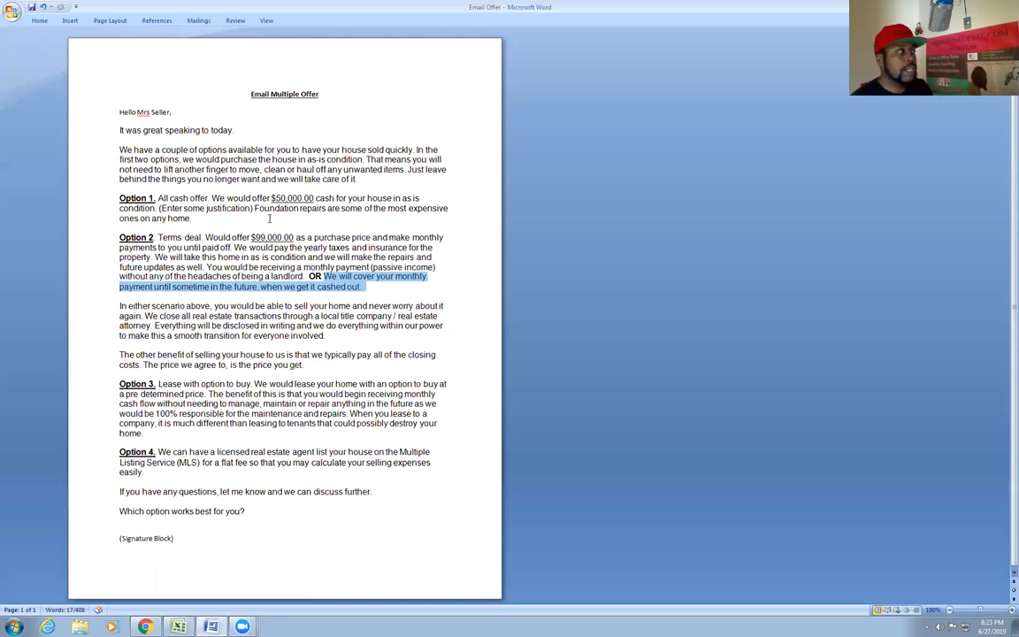
click(291, 197)
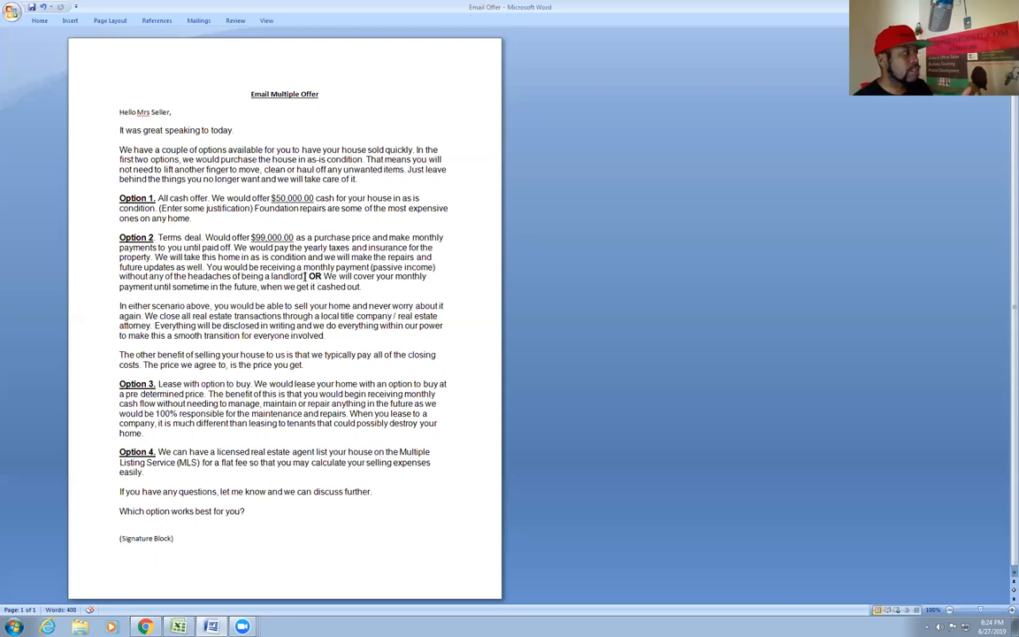
drag(119, 247, 308, 276)
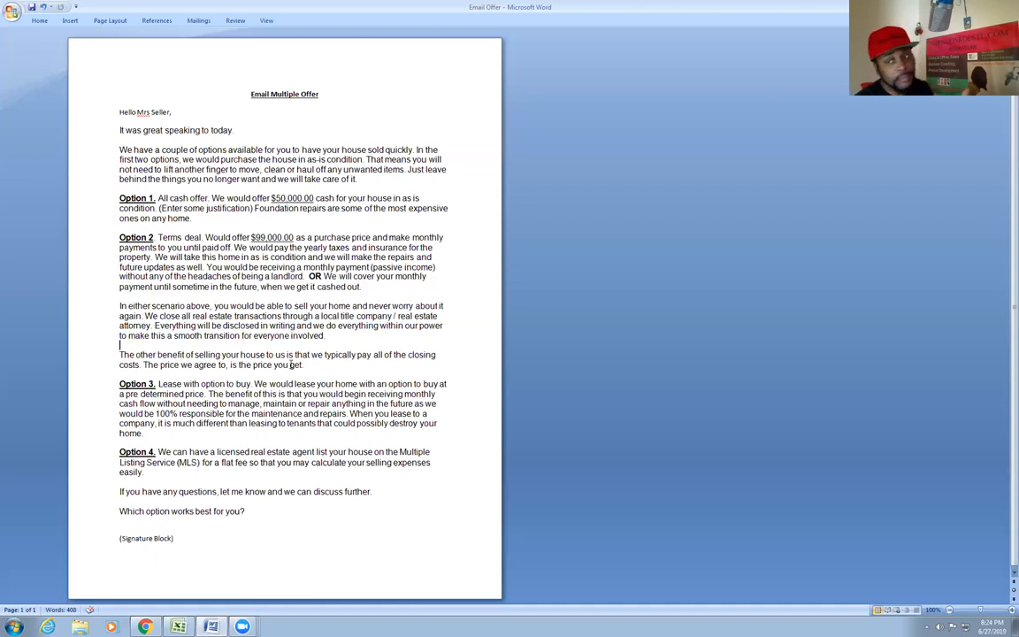
double_click(273, 235)
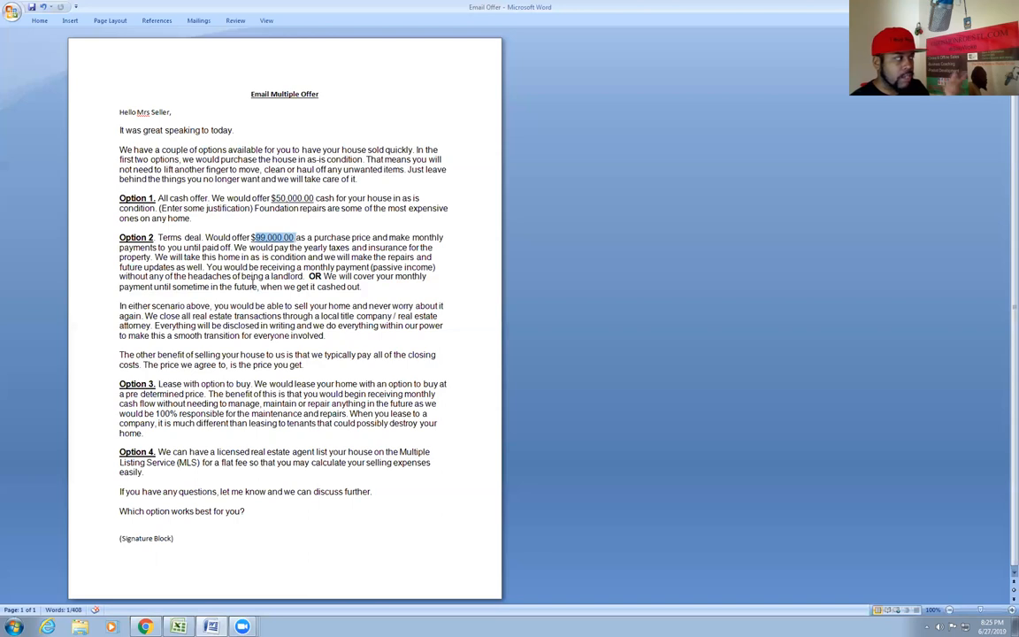
click(252, 385)
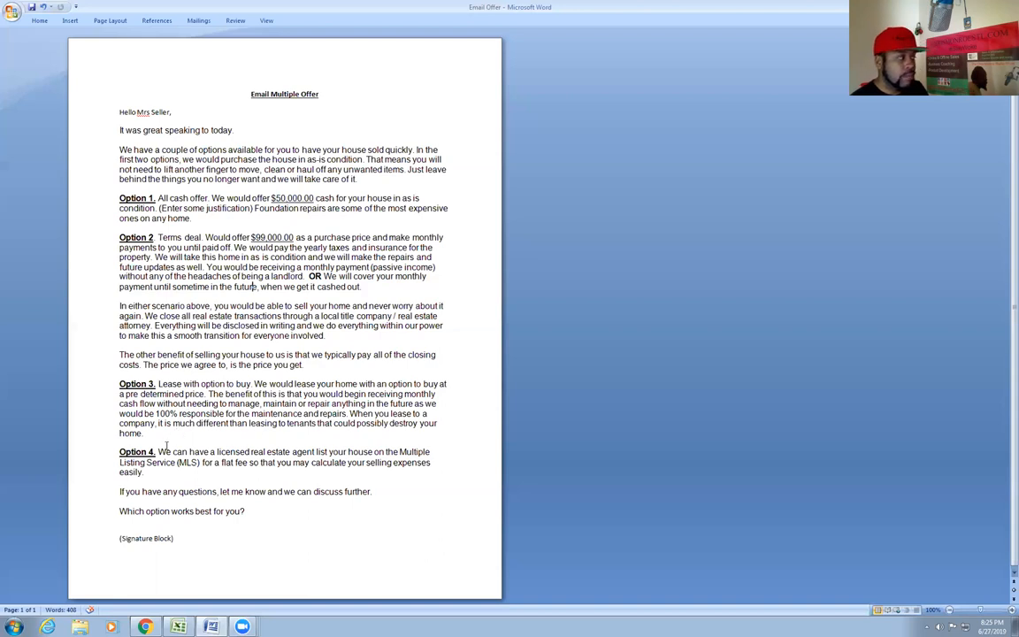
drag(158, 452, 311, 462)
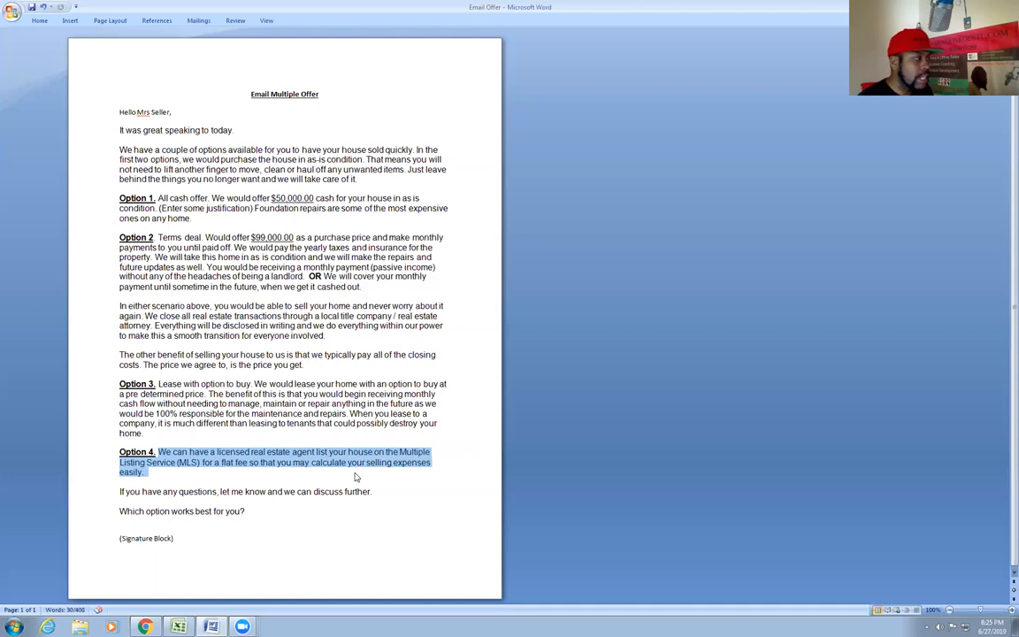
mouse_move(341, 476)
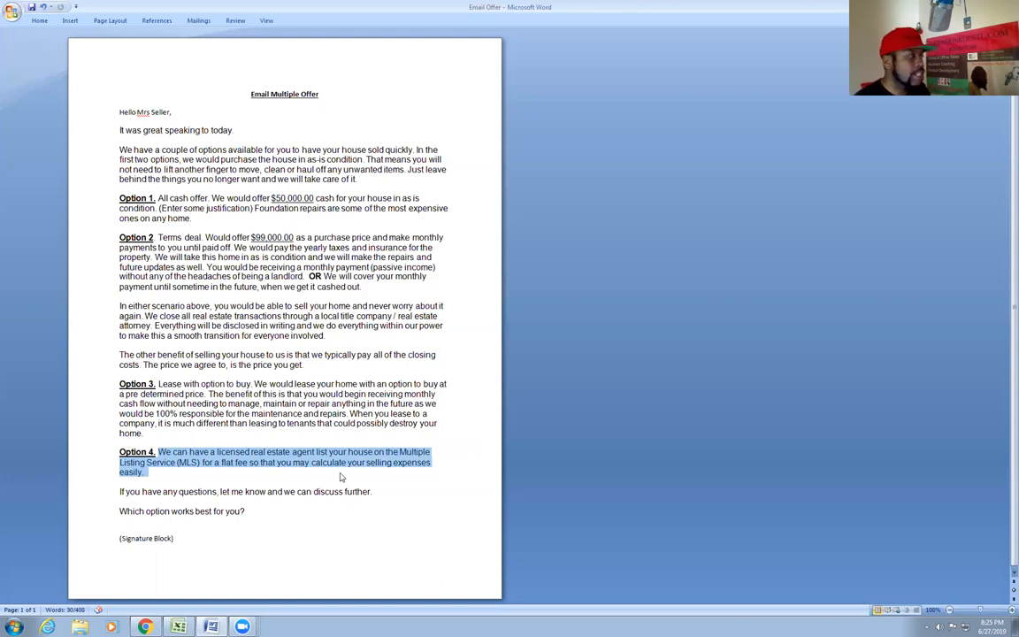
mouse_move(261, 479)
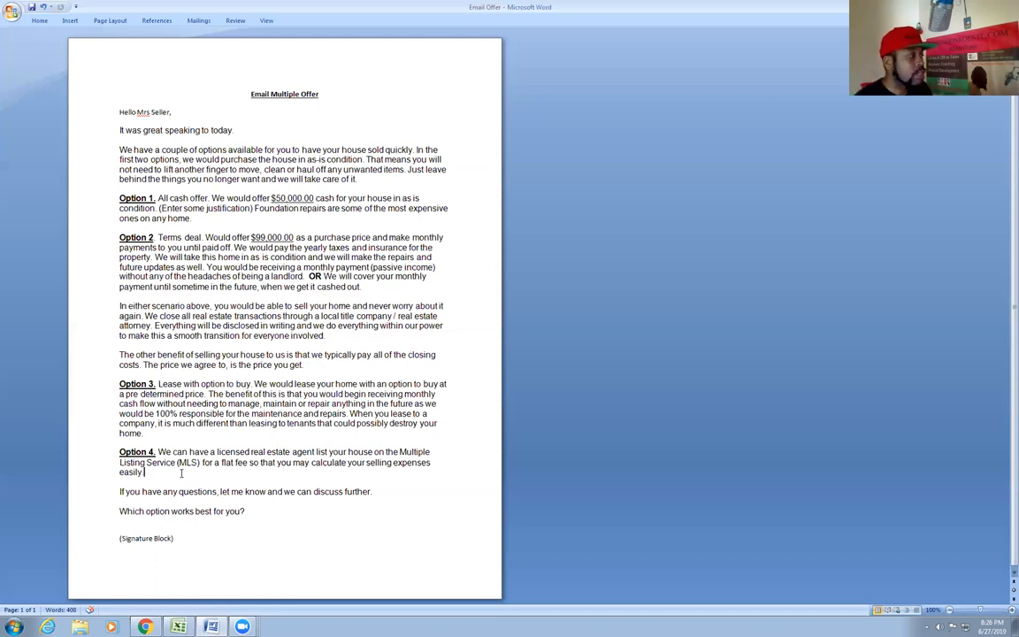
drag(119, 149, 146, 472)
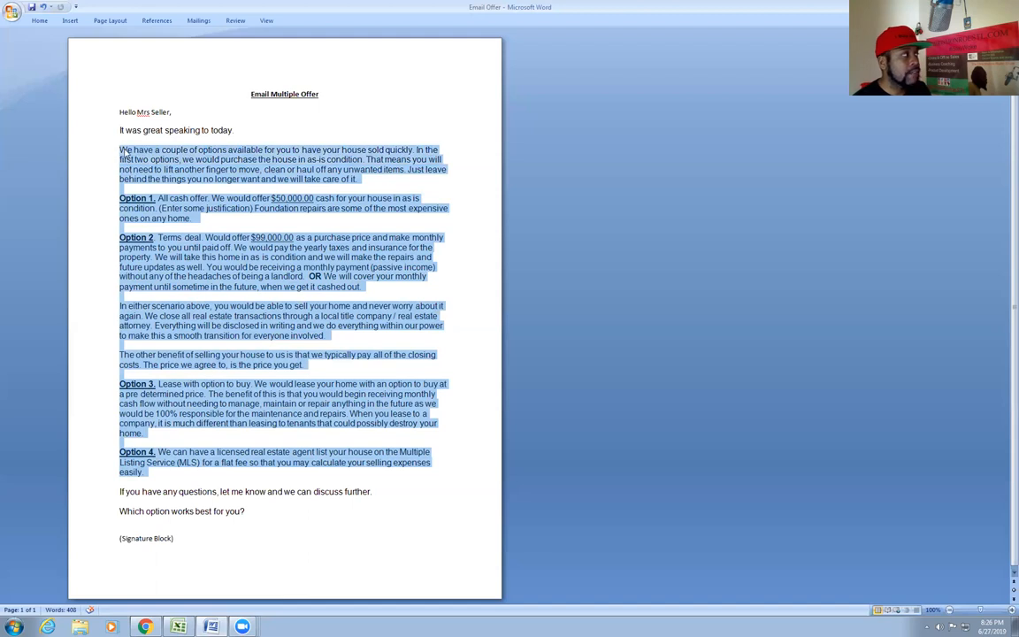
click(156, 207)
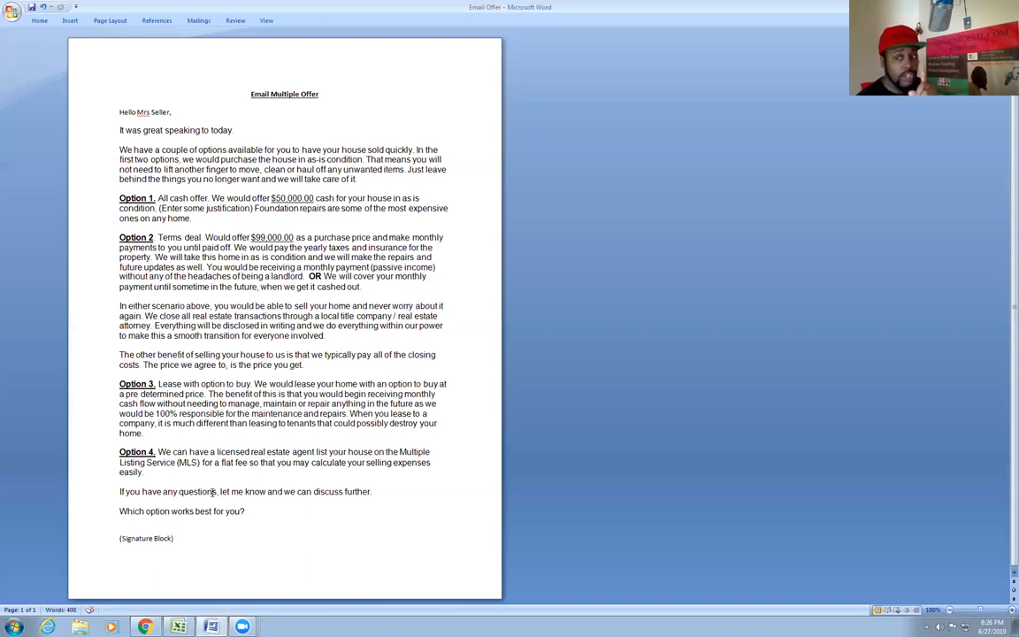
mouse_move(216, 486)
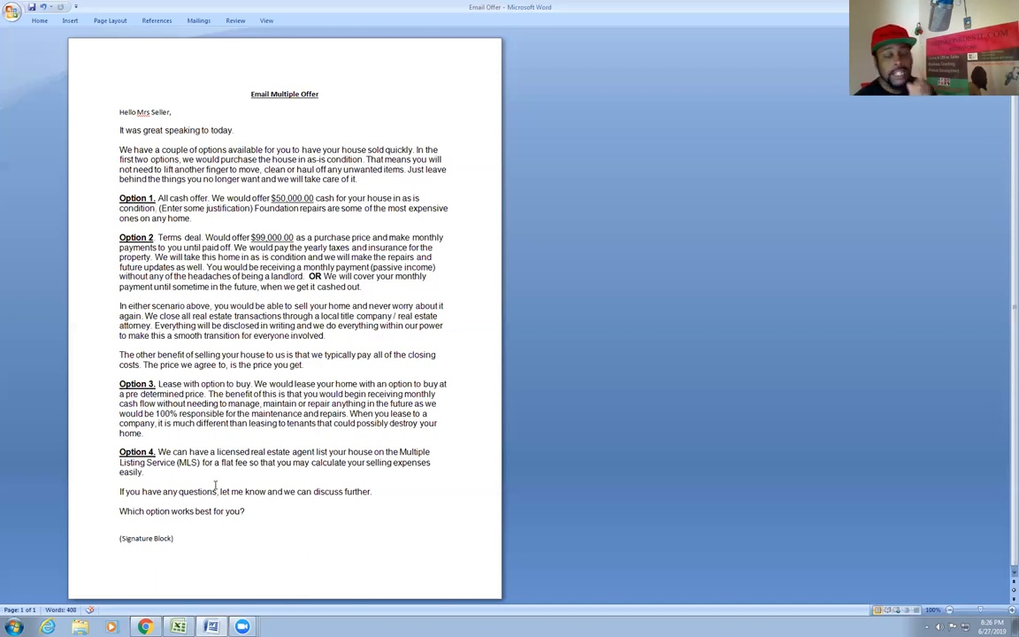